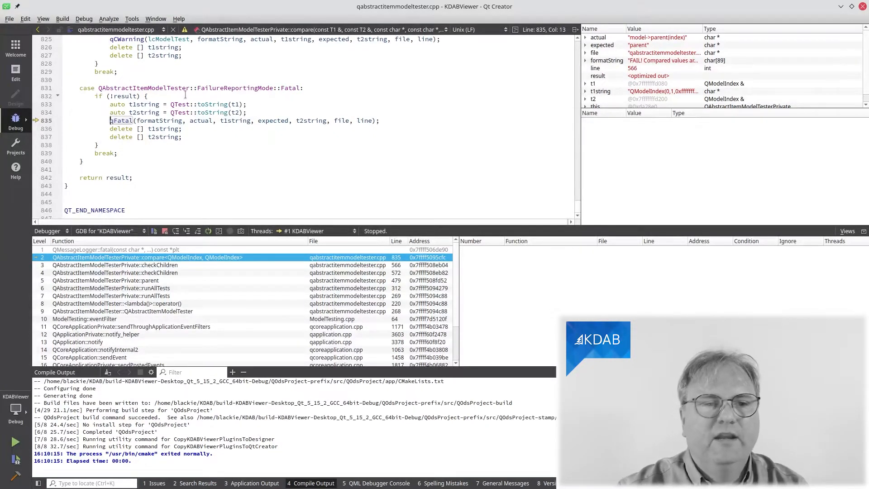
# - Jump to the checkChildren caller frame in the Stack view
pyautogui.click(114, 265)
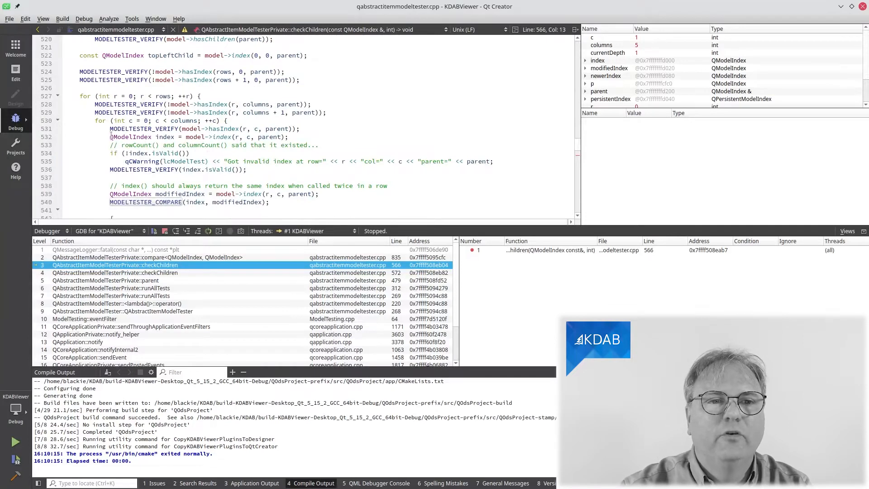
# - Place a breakpoint on line 525 from the editor gutter
pyautogui.click(35, 80)
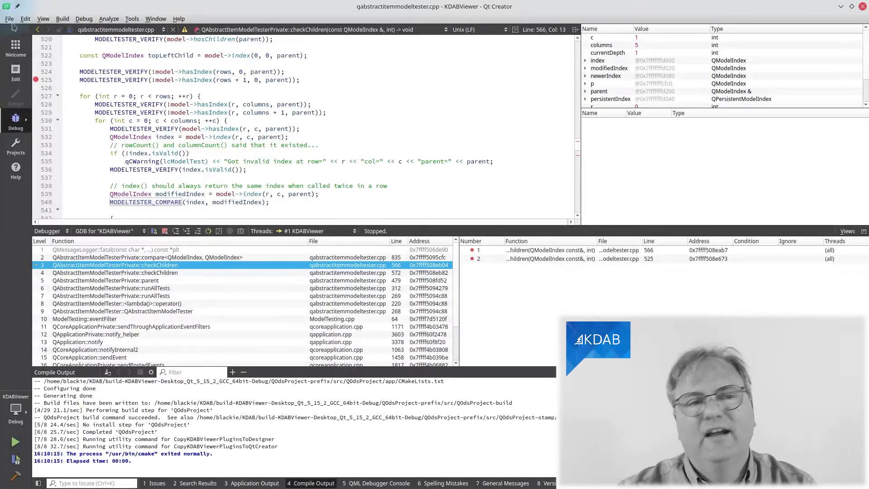
pyautogui.moveTo(35, 80)
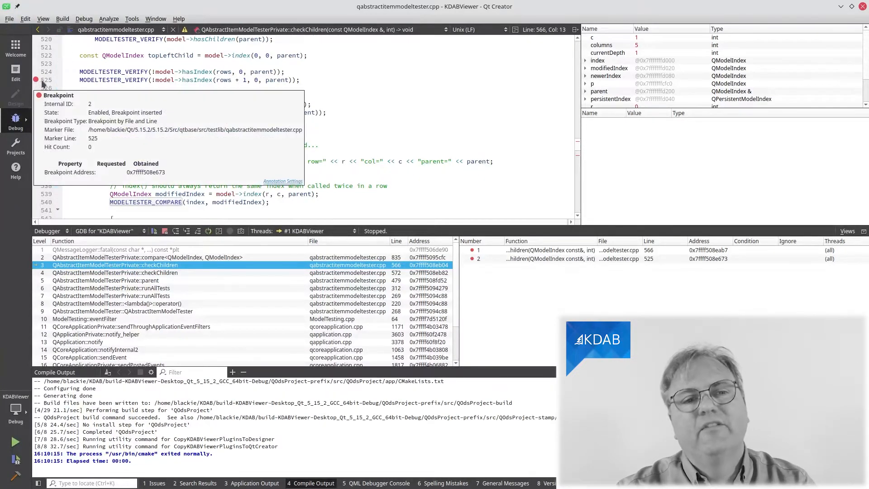
pyautogui.click(37, 79)
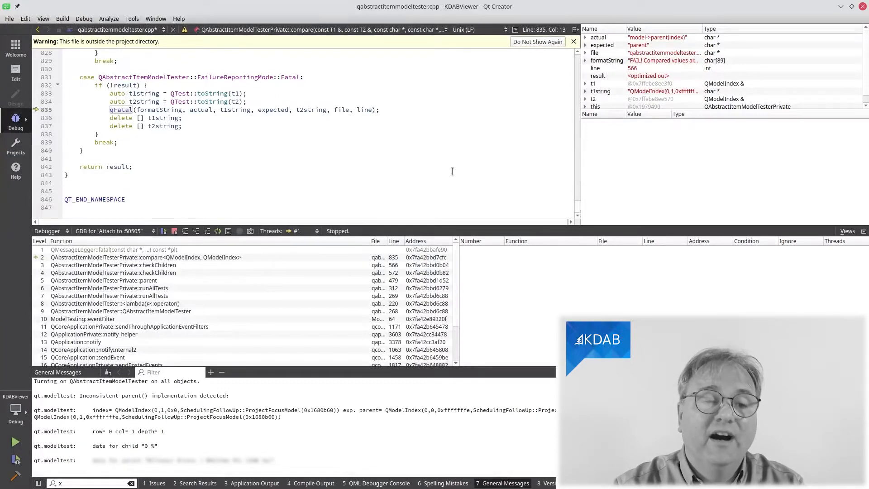
# - Show the Debugger Log pane and switch to the checkChildren stack frame
pyautogui.click(43, 18)
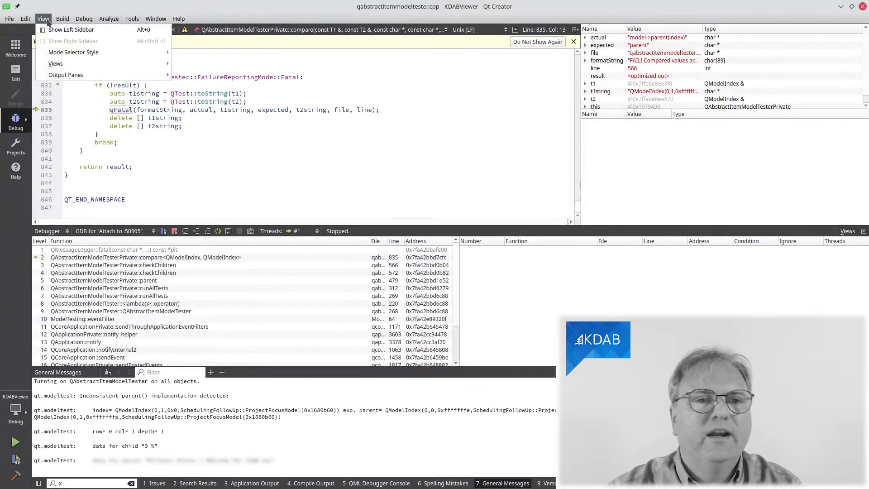
pyautogui.click(55, 64)
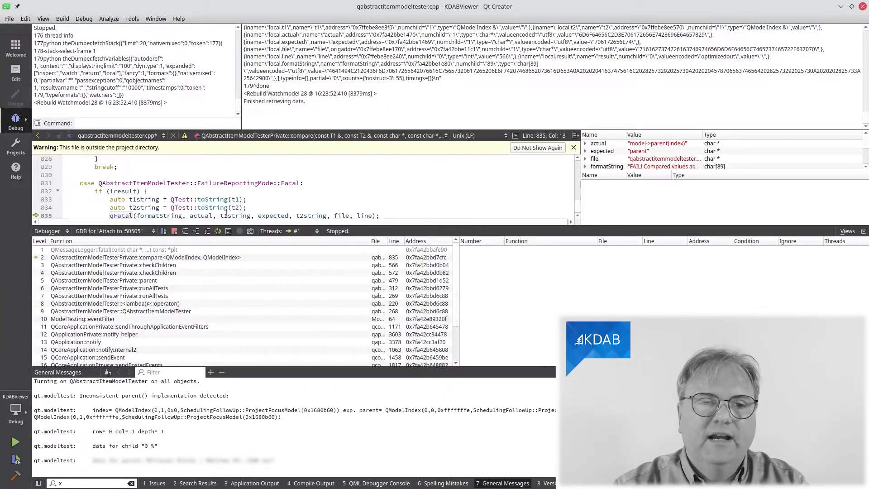
pyautogui.moveTo(252, 248)
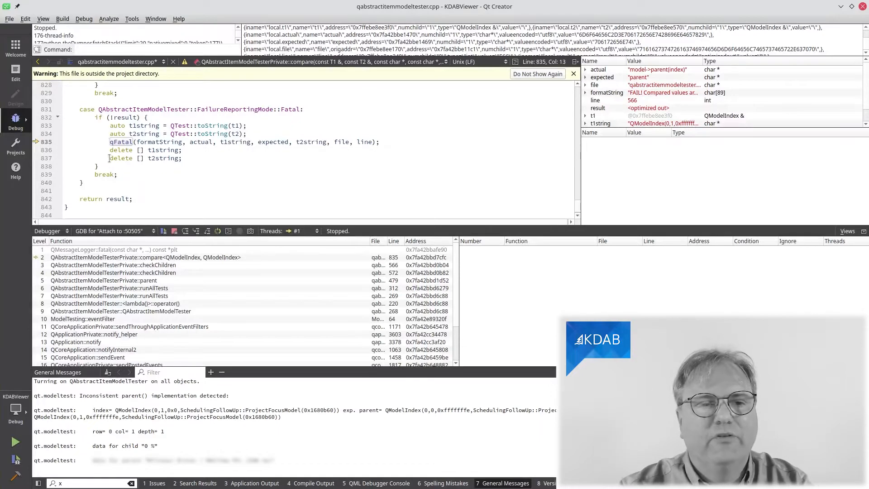
pyautogui.moveTo(113, 265)
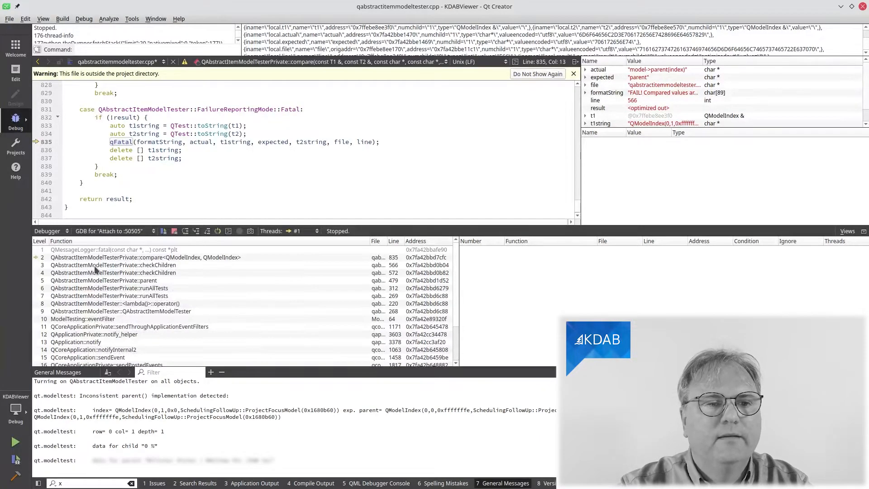
pyautogui.click(114, 265)
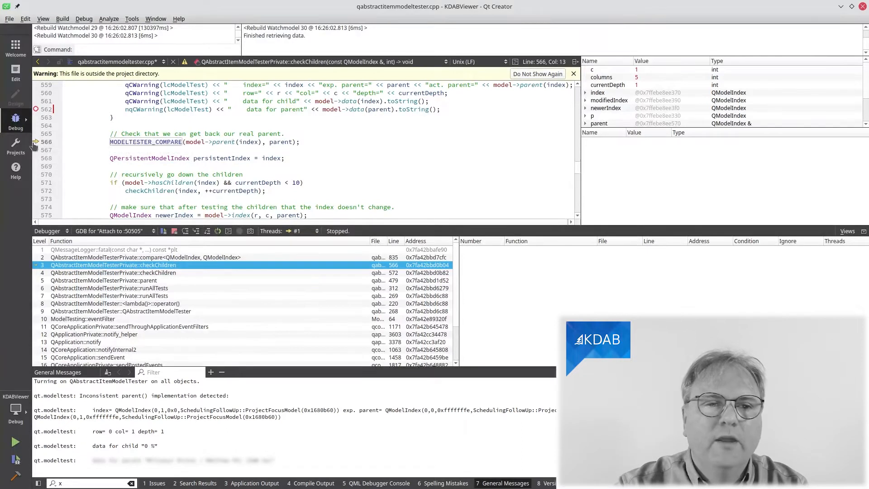
# - Set a breakpoint on line 566 and reverse-continue with the rc command
pyautogui.click(35, 142)
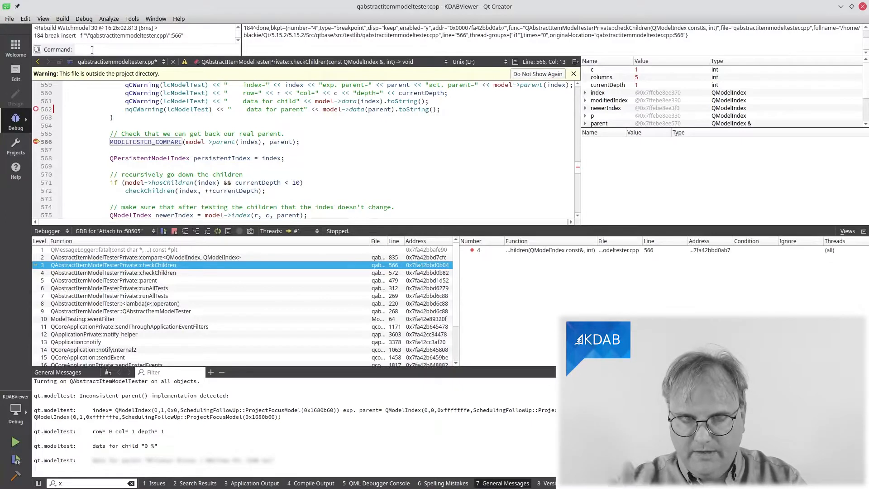
pyautogui.write('rc')
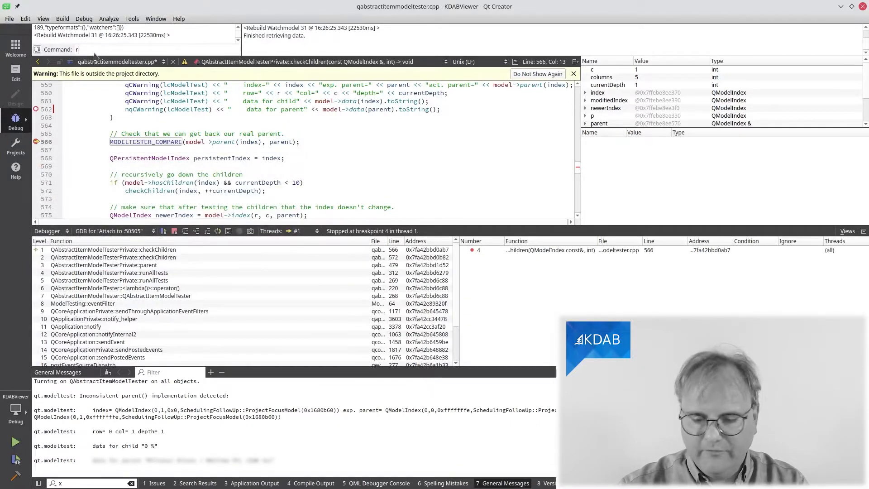
pyautogui.write('r')
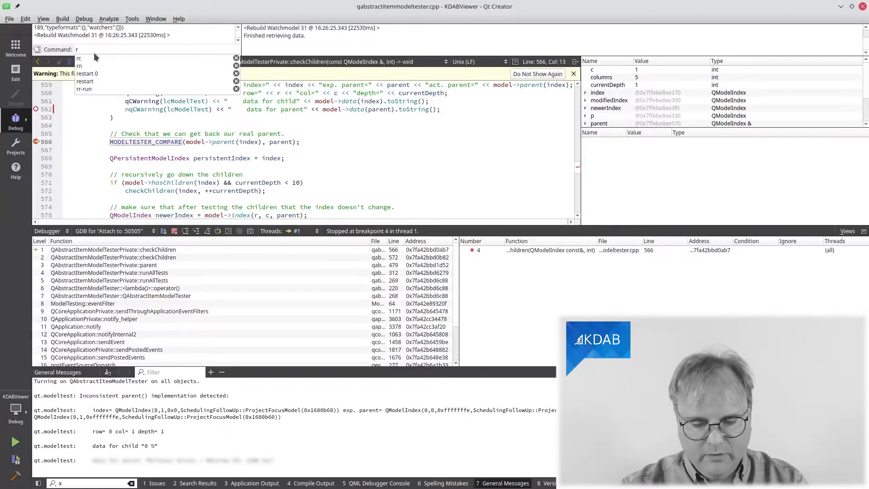
pyautogui.write('rn')
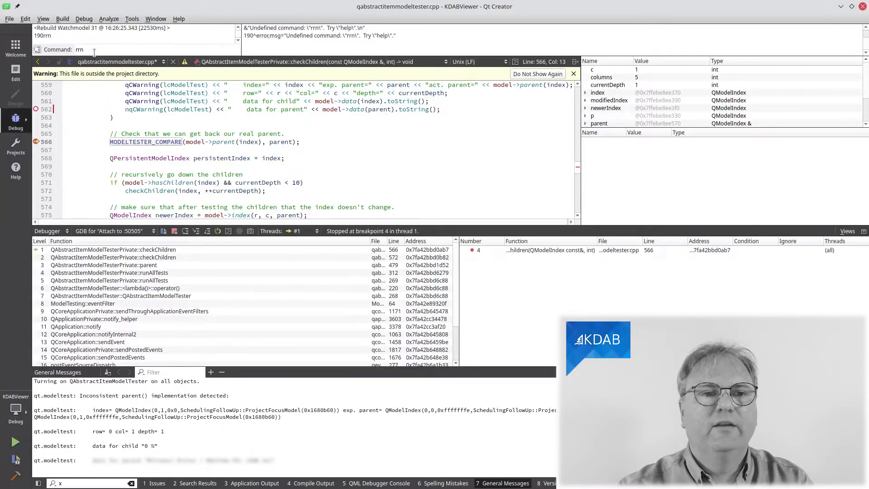
pyautogui.write('r')
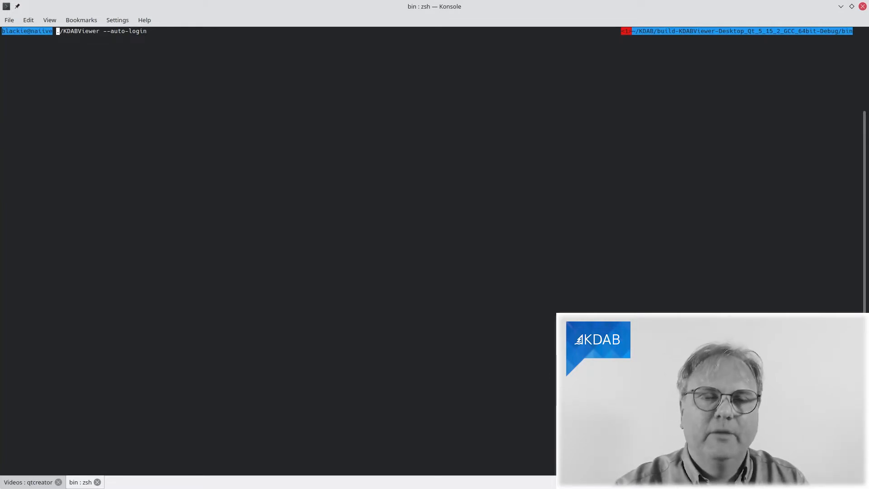
# - Record the crashing 'rr ./KDABViewer --auto-login' run in Konsole
pyautogui.press('Return')
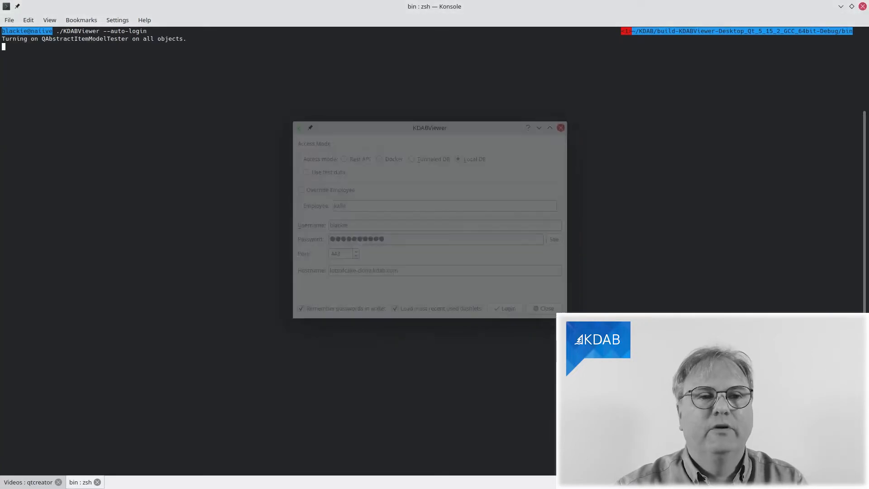
pyautogui.click(506, 308)
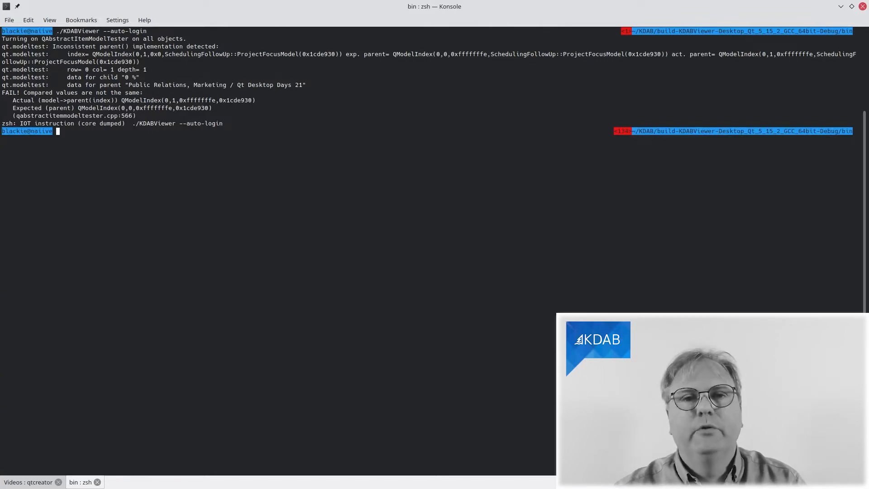
pyautogui.write('./KDABViewer --auto-login')
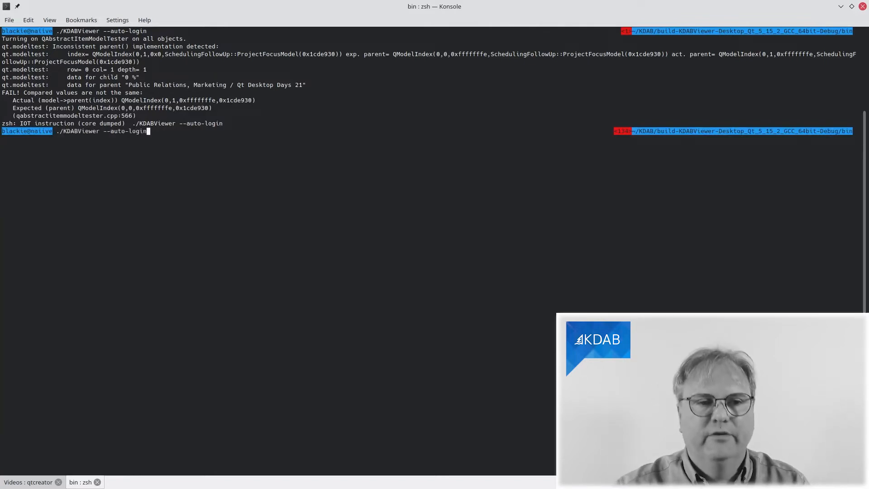
pyautogui.write('rr')
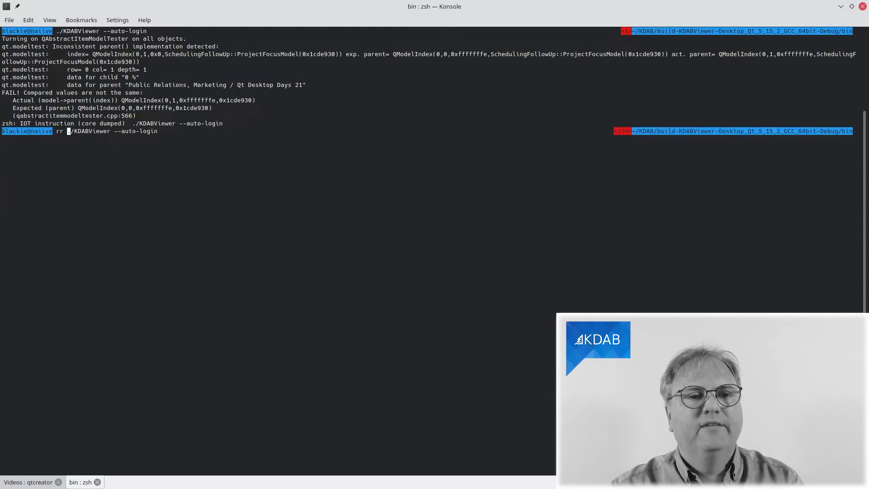
pyautogui.press('Return')
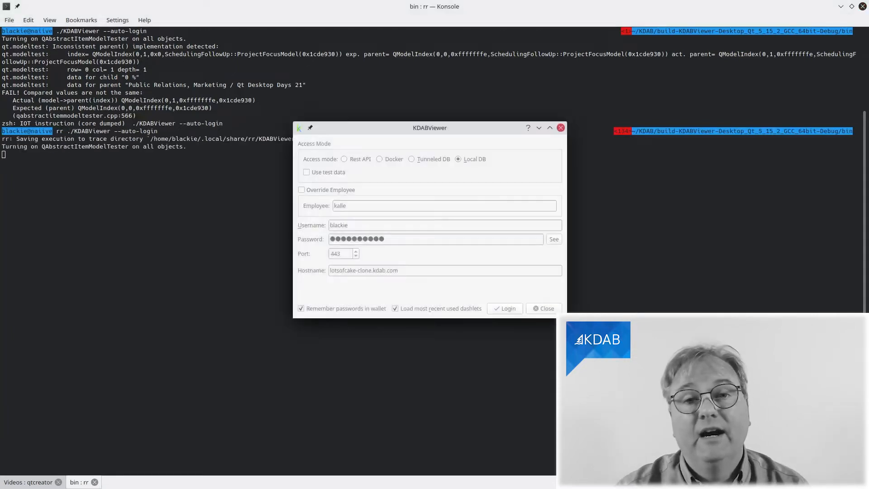
pyautogui.click(504, 309)
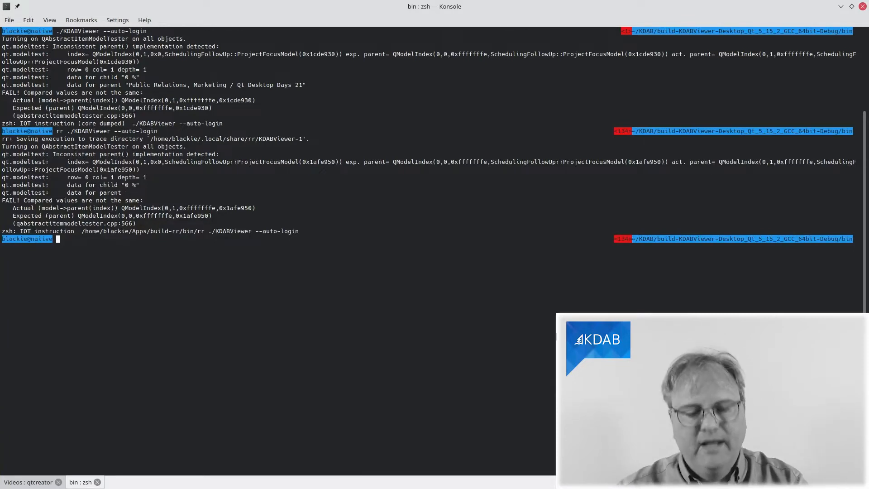
pyautogui.write('rr ./KDABViewer --auto-login')
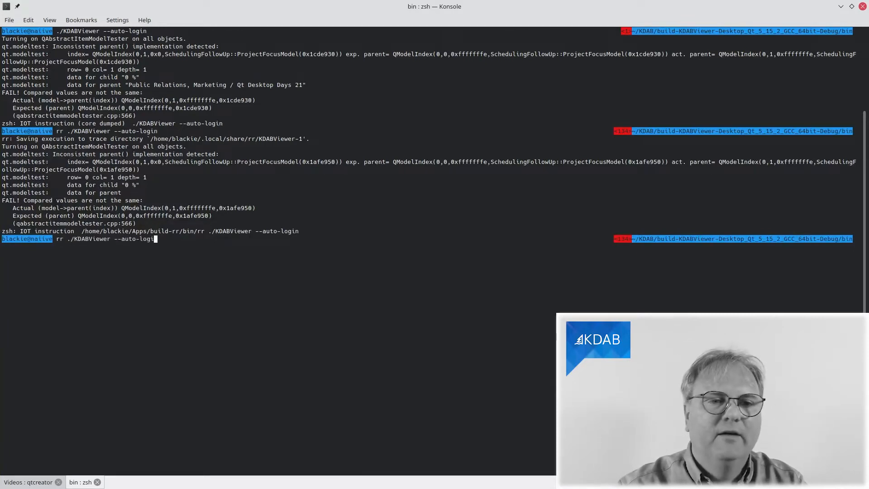
pyautogui.press('Return')
pyautogui.write('rr replay')
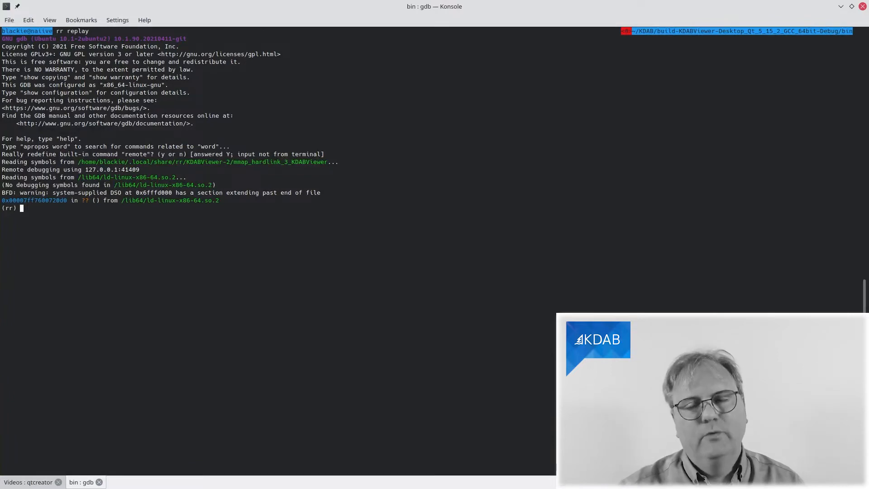
# - Exit gdb, list the aliases, and replay the recording in cgdb via crr
pyautogui.write('exit')
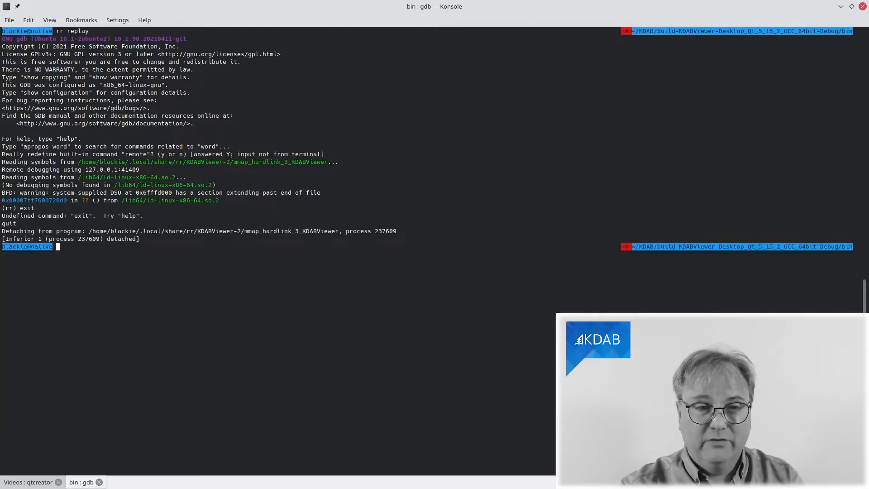
pyautogui.write('alias')
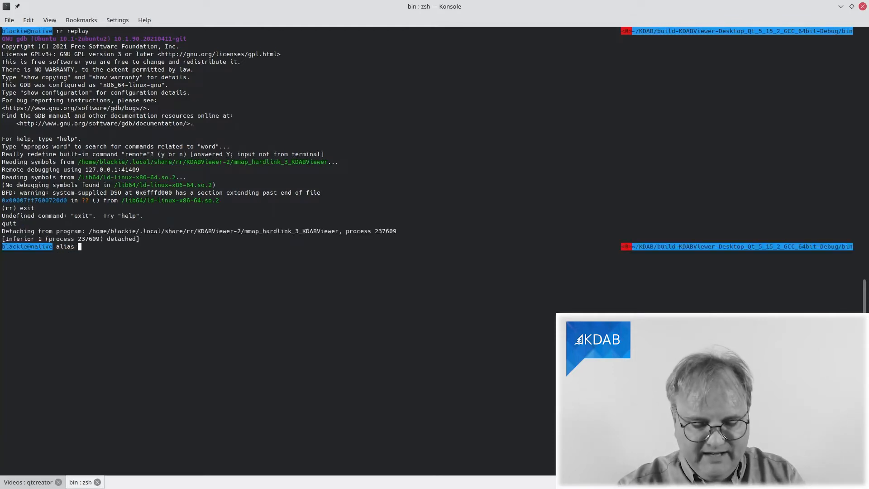
pyautogui.write('crr')
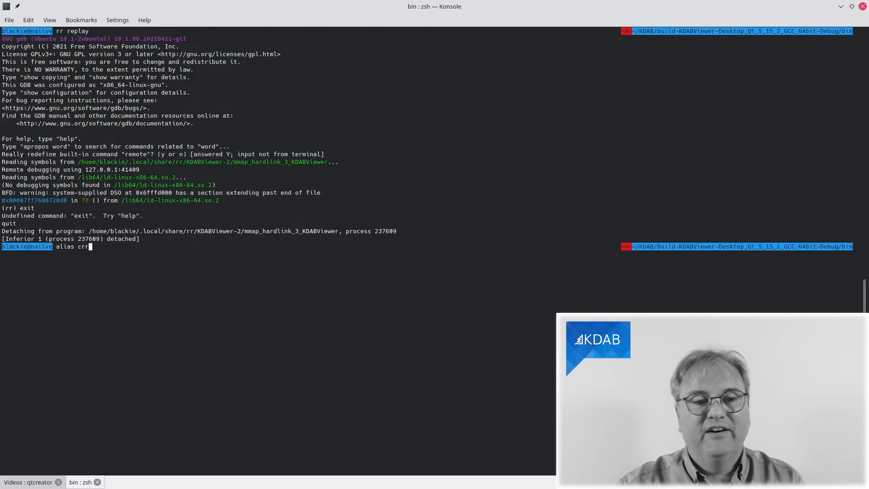
pyautogui.press('Return')
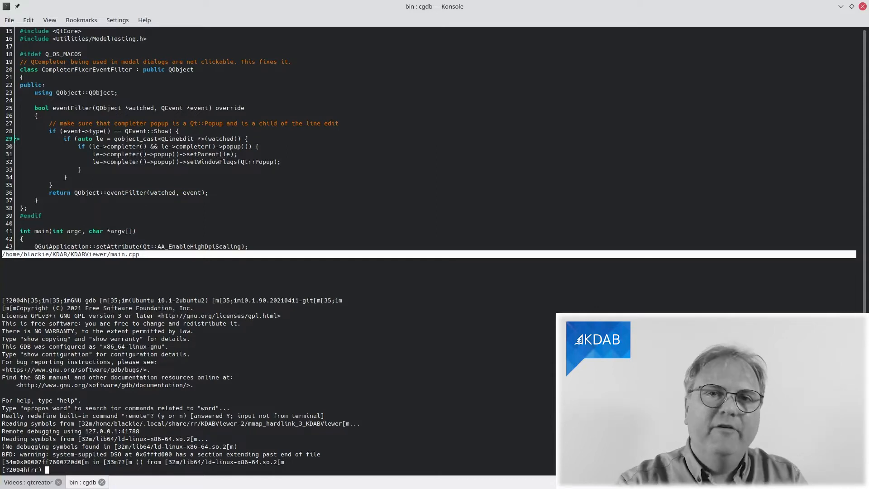
# - Set a breakpoint on main in cgdb and continue the replay to it
pyautogui.write('b main')
pyautogui.write('c')
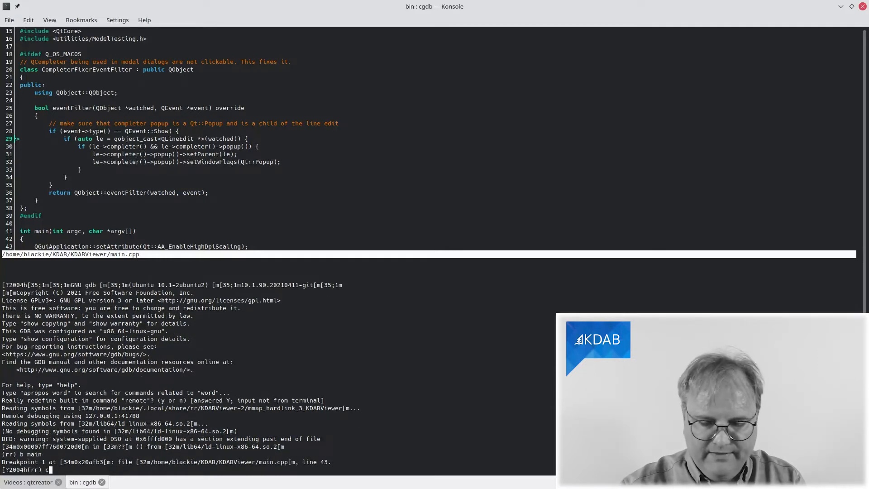
pyautogui.press('Return')
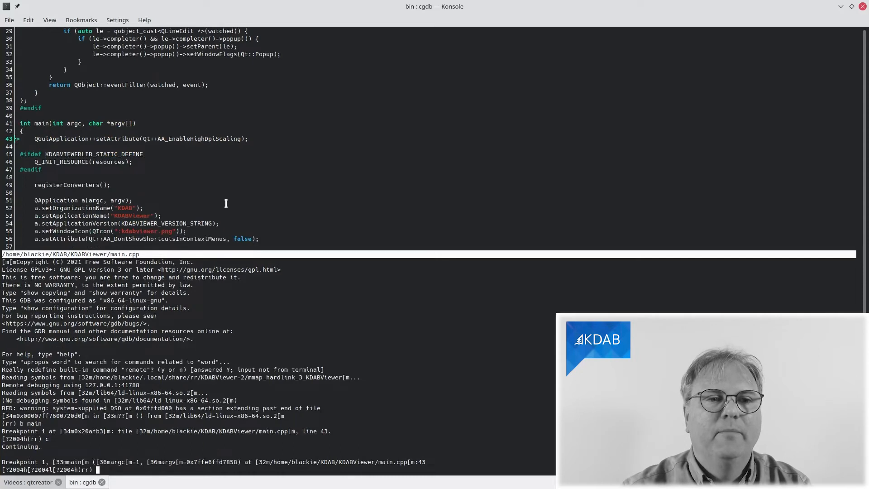
pyautogui.moveTo(239, 207)
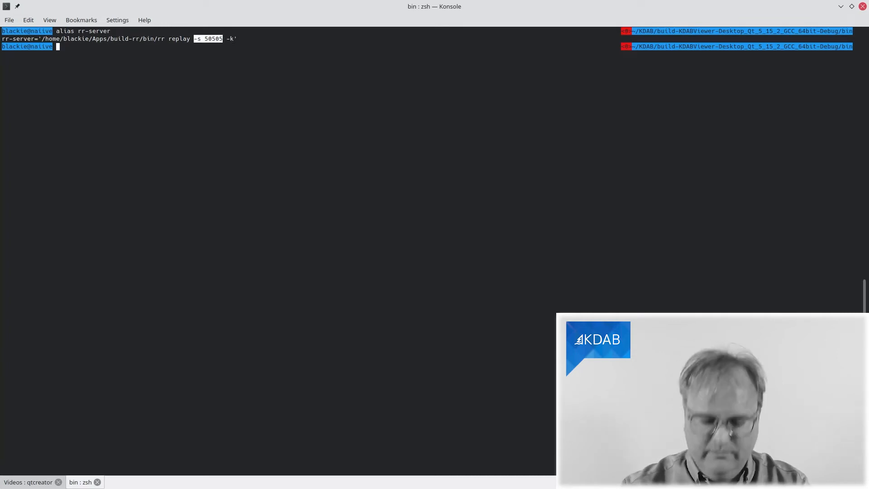
# - Start the rr-server replay debug server on port 50505
pyautogui.write('rr-server')
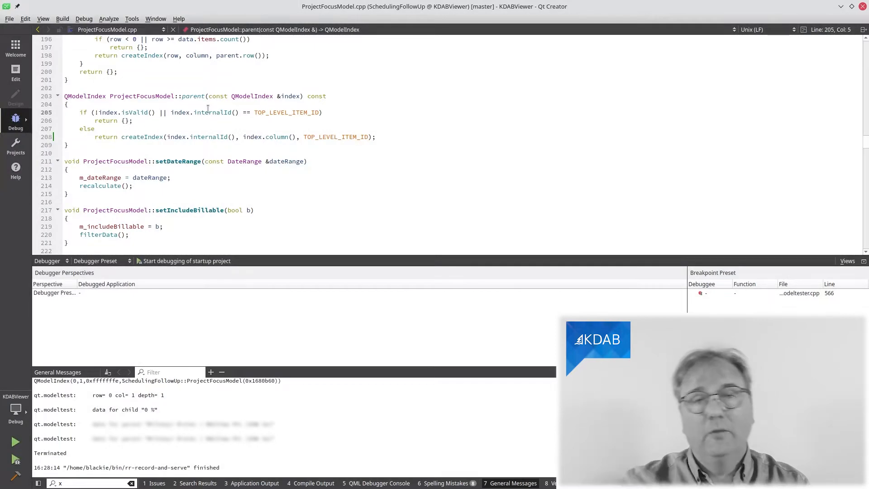
# - Choose Attach to Running Debug Server from the Debug > Start Debugging menu
pyautogui.click(84, 18)
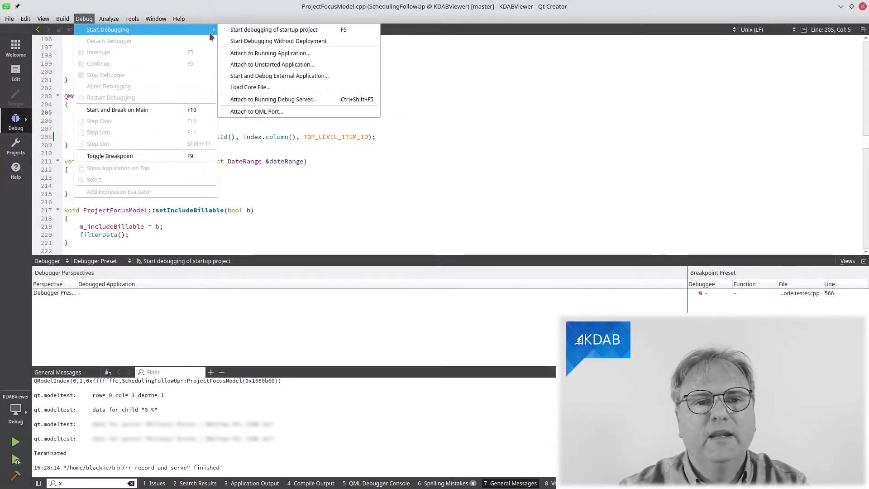
pyautogui.moveTo(310, 104)
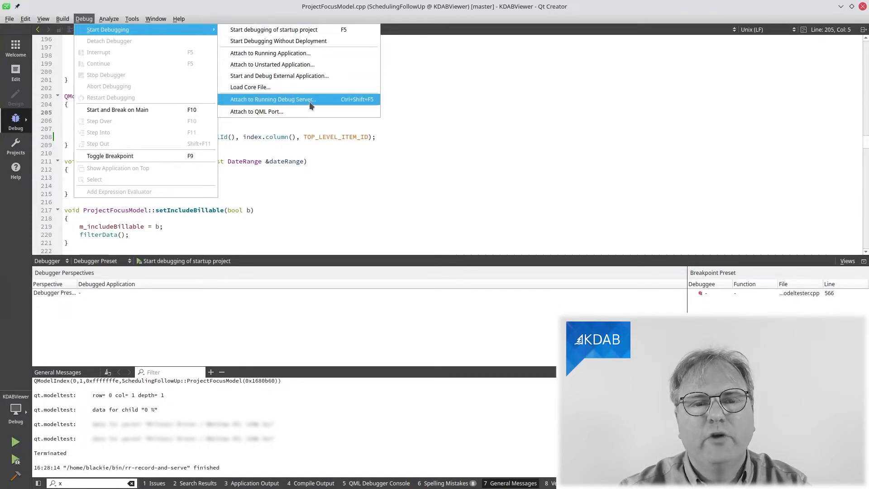
pyautogui.moveTo(371, 108)
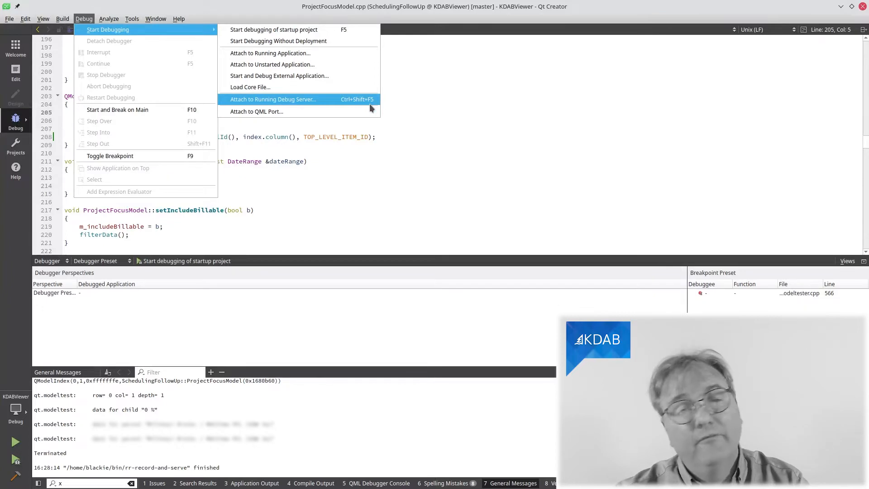
pyautogui.moveTo(321, 102)
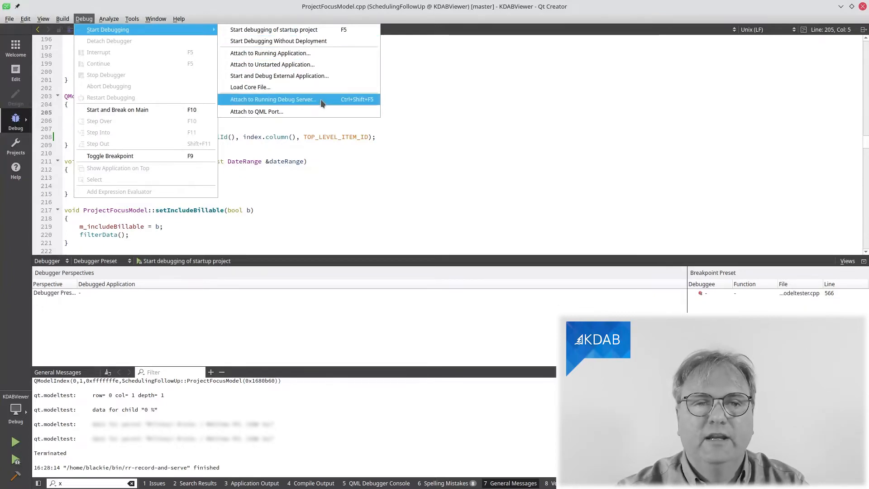
pyautogui.click(272, 99)
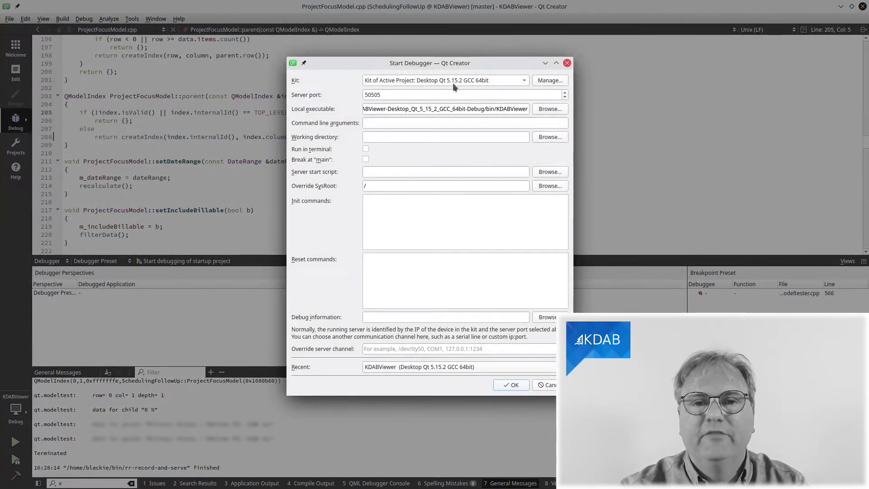
pyautogui.moveTo(455, 85)
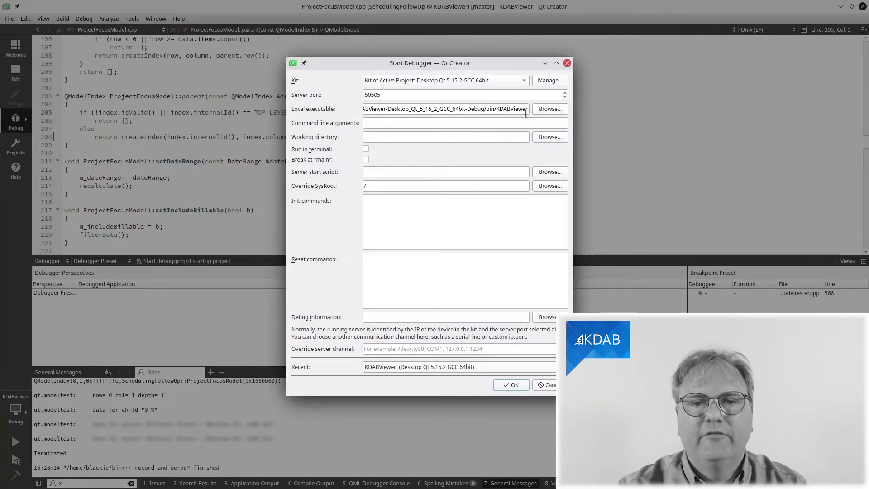
pyautogui.moveTo(327, 152)
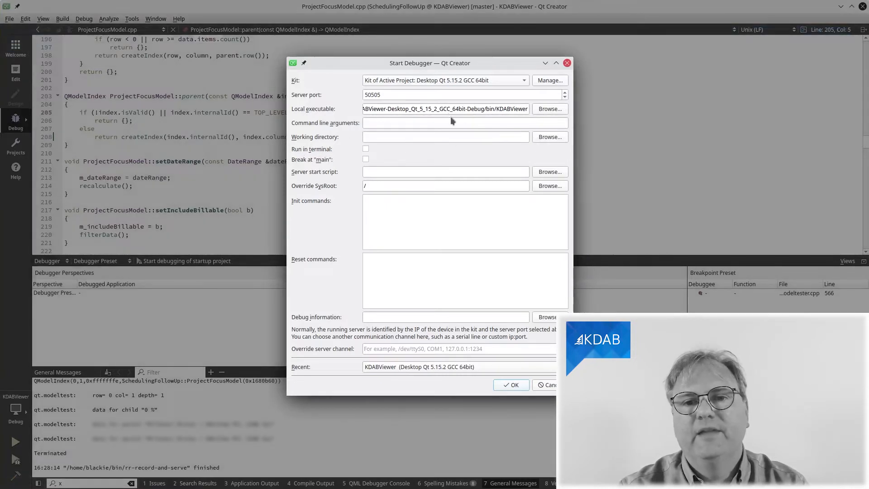
pyautogui.moveTo(445, 108)
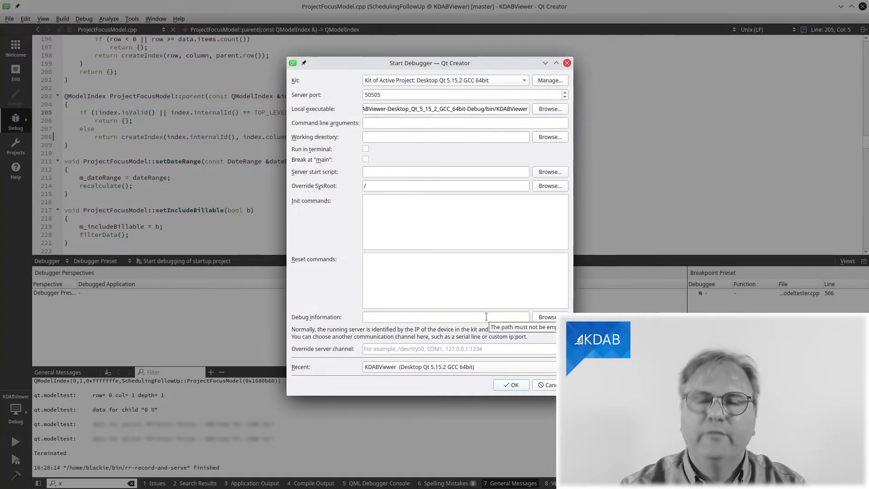
pyautogui.moveTo(540, 368)
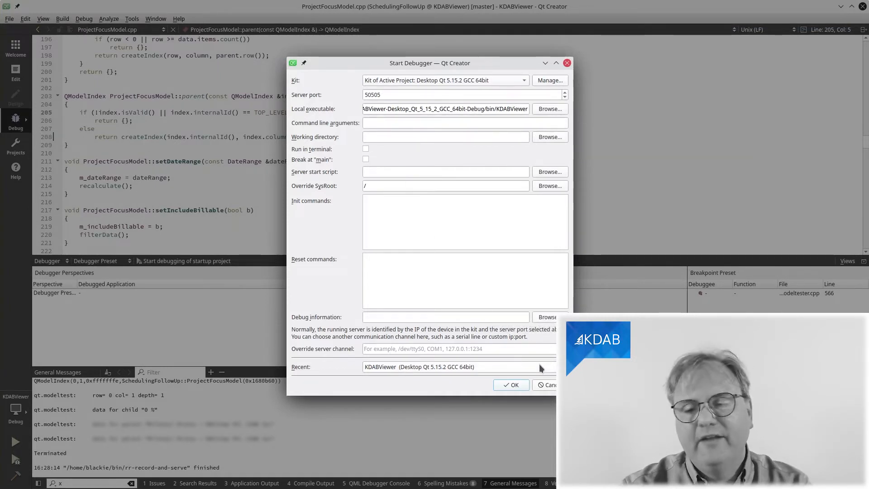
# - Pick the recent KDABViewer (Desktop Qt 5.15.2 GCC 64bit) attach configuration
pyautogui.click(458, 367)
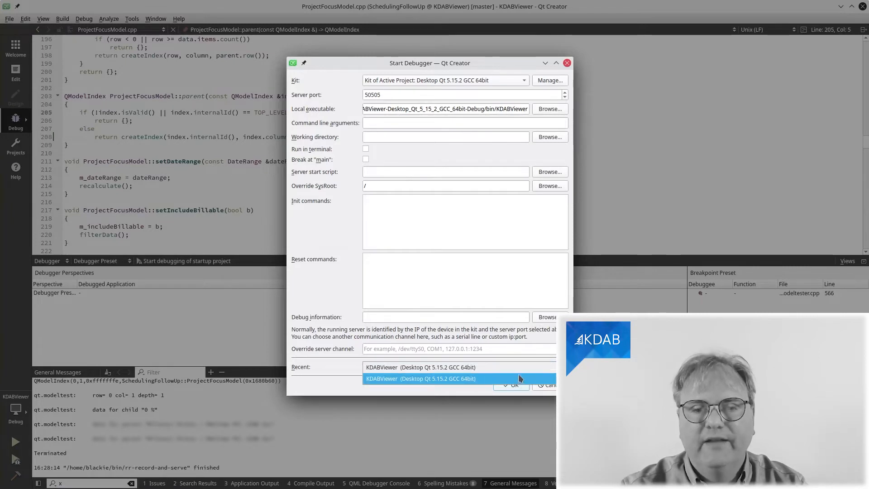
pyautogui.click(419, 378)
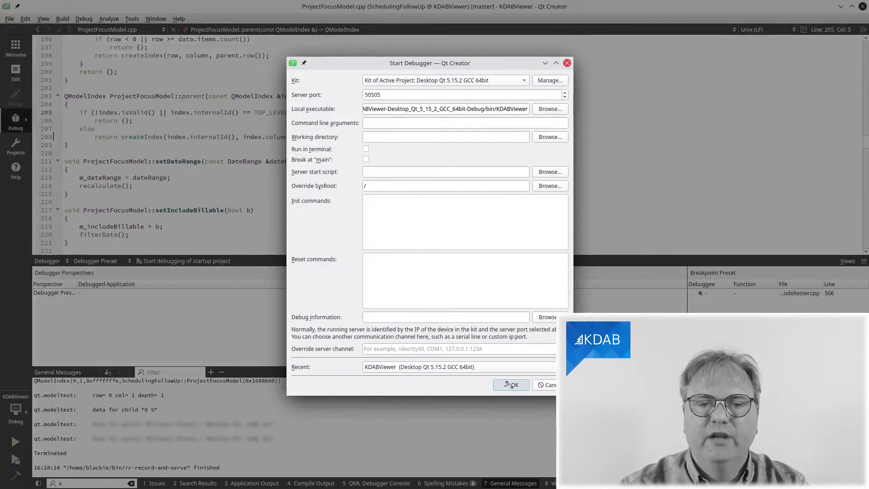
pyautogui.click(510, 384)
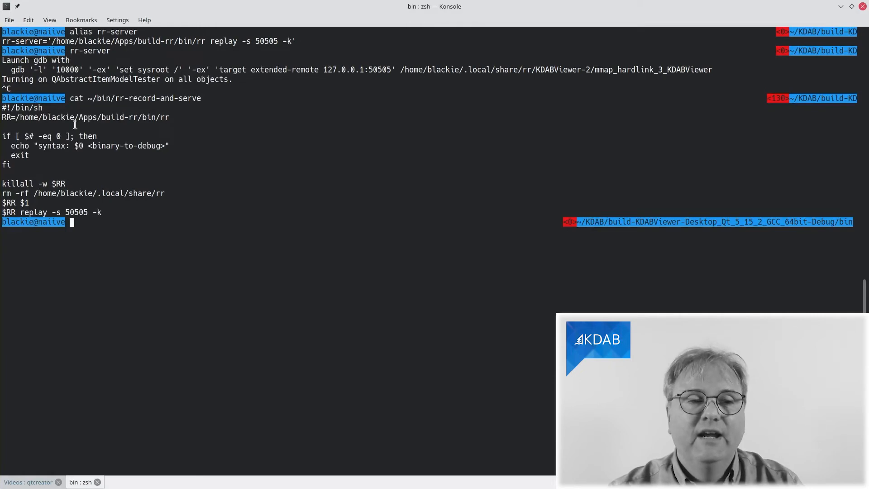
pyautogui.moveTo(109, 169)
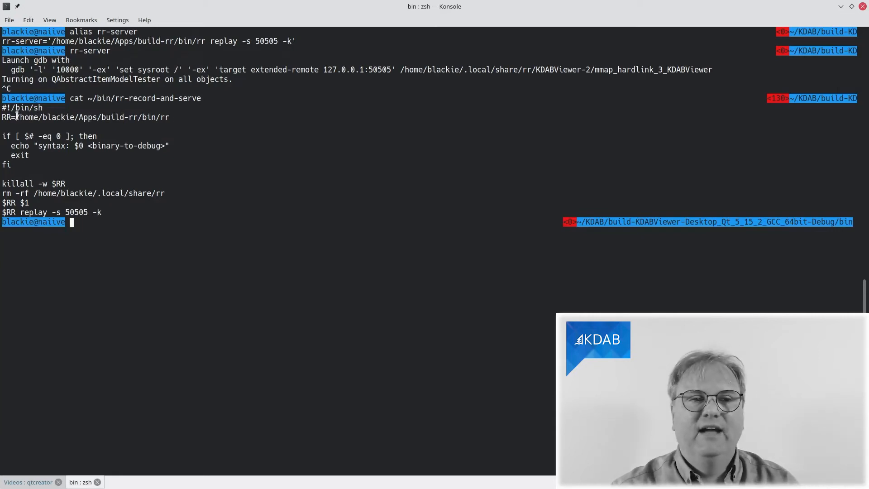
pyautogui.moveTo(58, 135)
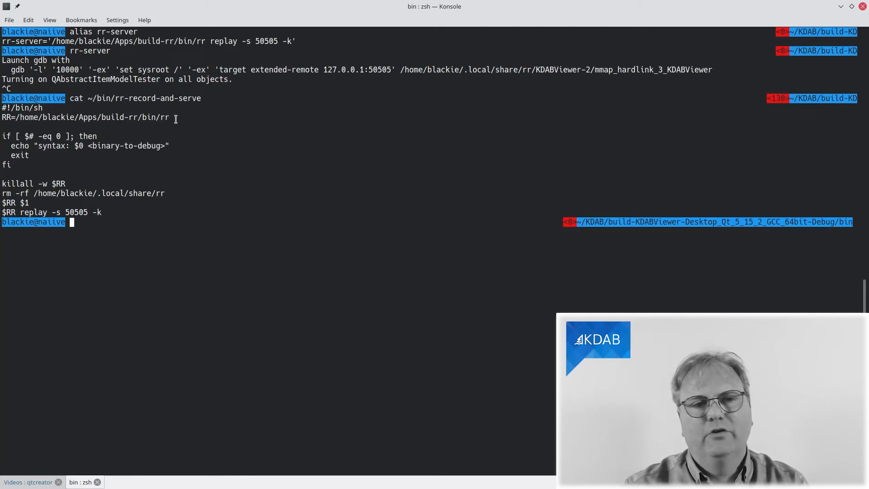
pyautogui.moveTo(91, 183)
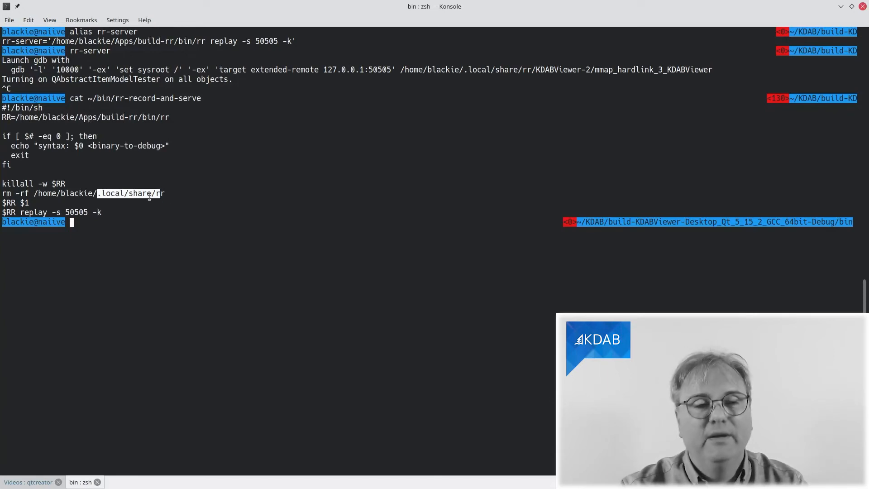
# - Run du -h on /home/blackie/.local/share/rr, showing about 303M of KDABViewer traces
pyautogui.write('ll')
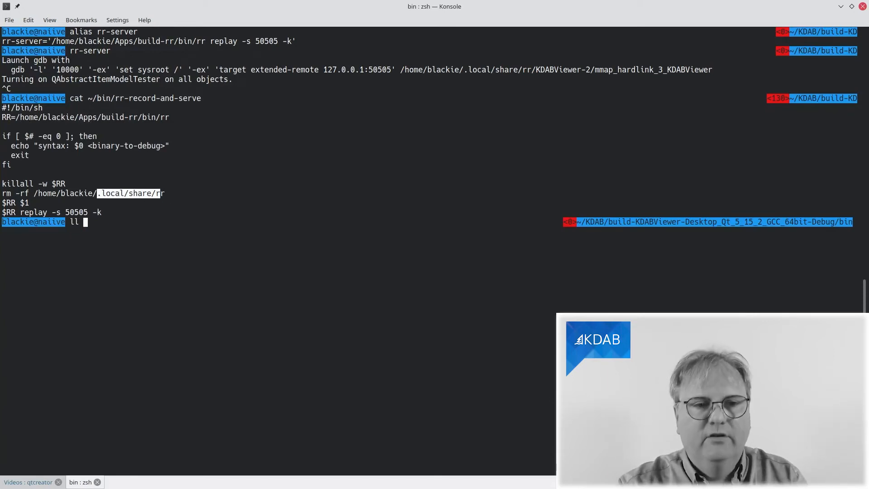
pyautogui.write('index.column()')
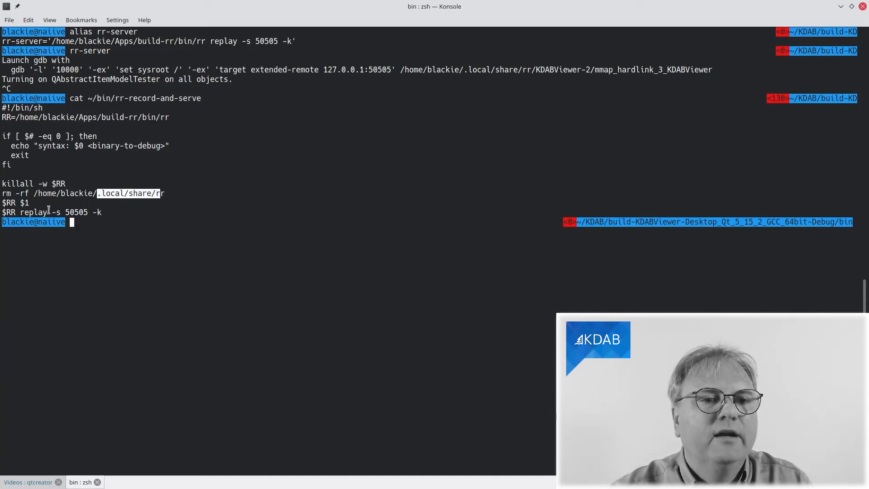
pyautogui.doubleClick(100, 193)
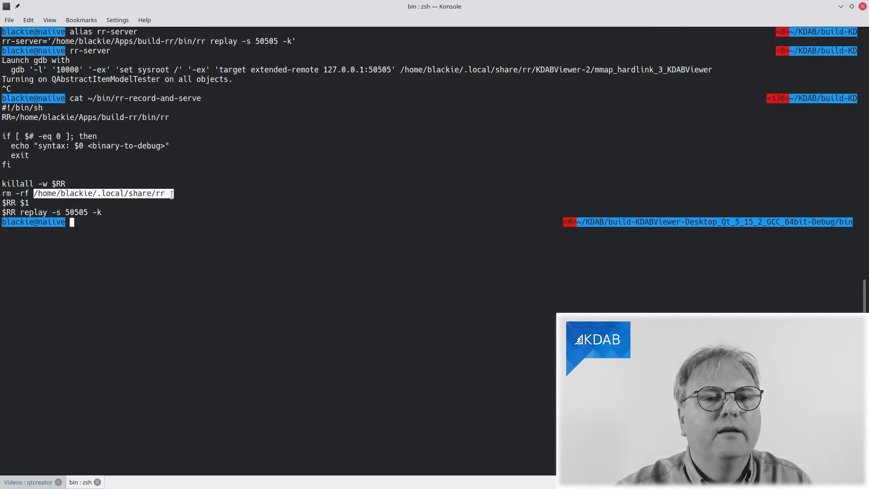
pyautogui.write('/home/blackie/.local/share/rr')
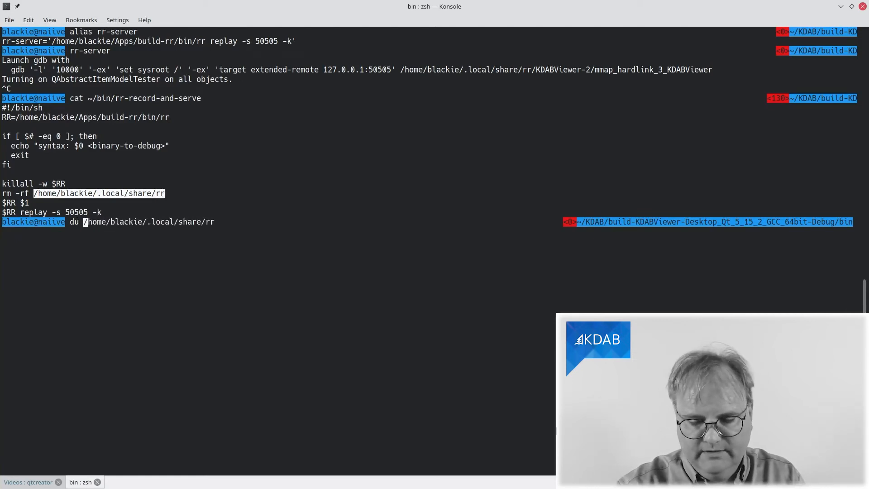
pyautogui.write(' -h')
pyautogui.press('Return')
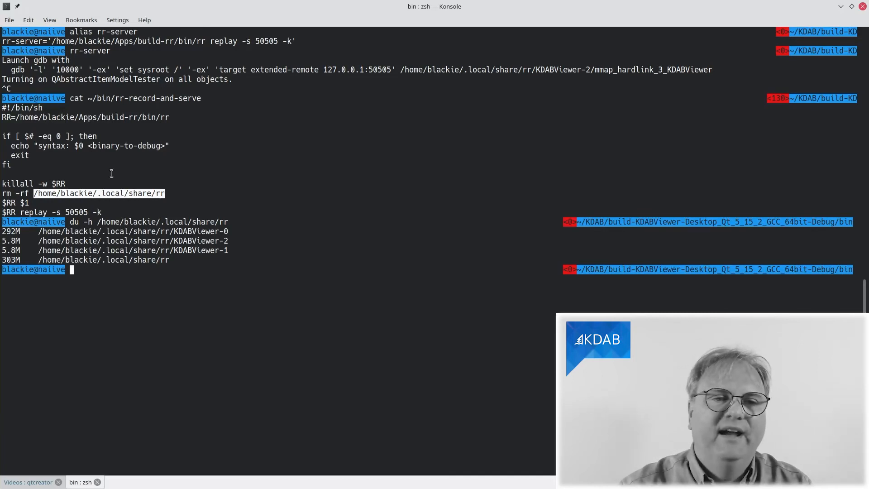
pyautogui.moveTo(158, 189)
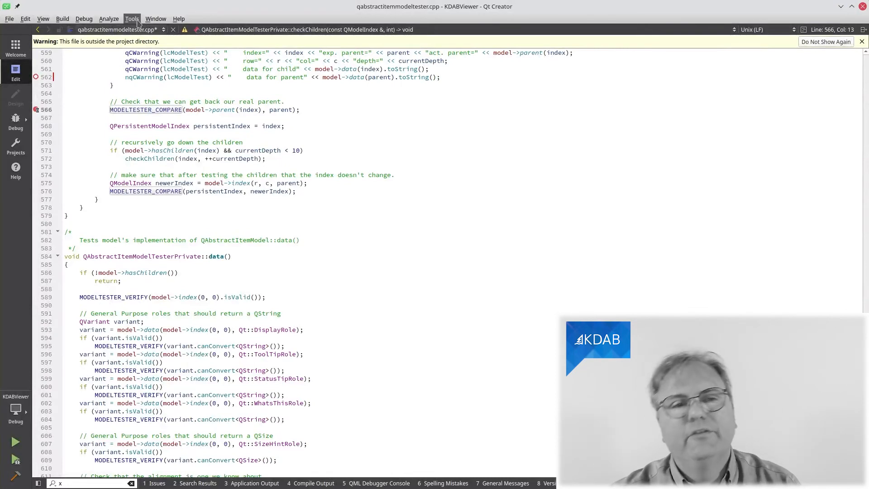
# - Open External Tools settings and select the Record using RR tool running rr-record-and-serve
pyautogui.click(131, 18)
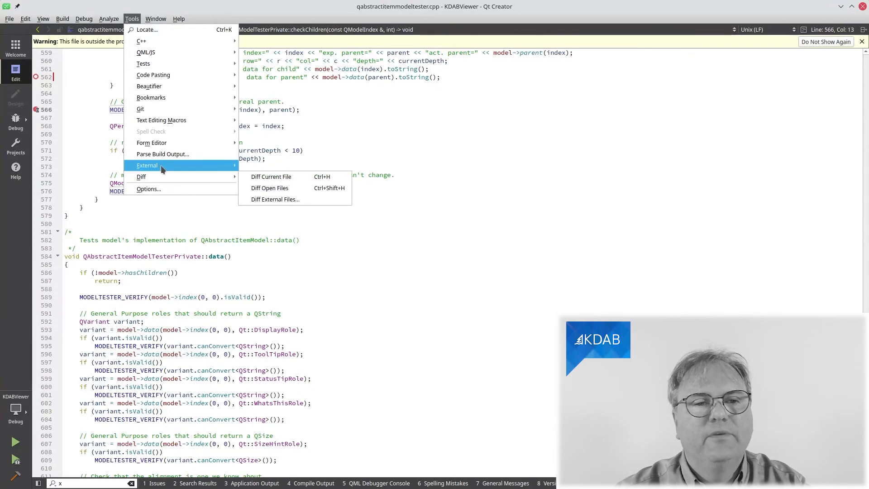
pyautogui.moveTo(161, 169)
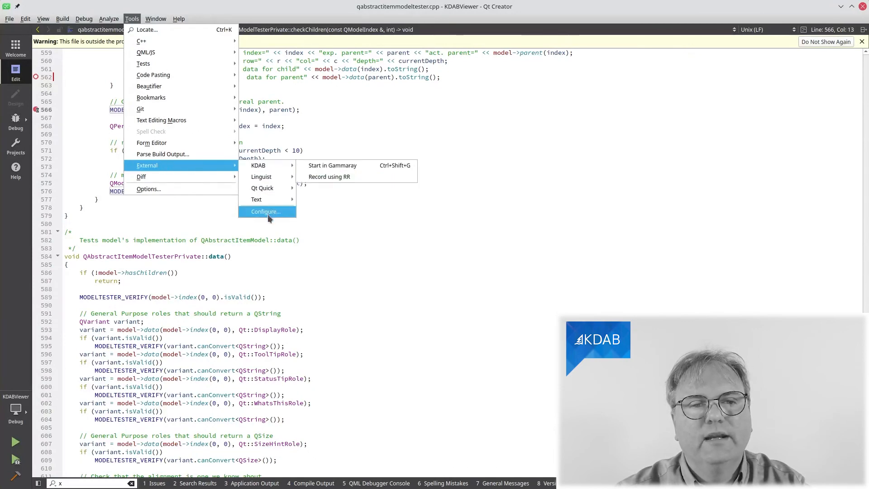
pyautogui.click(266, 212)
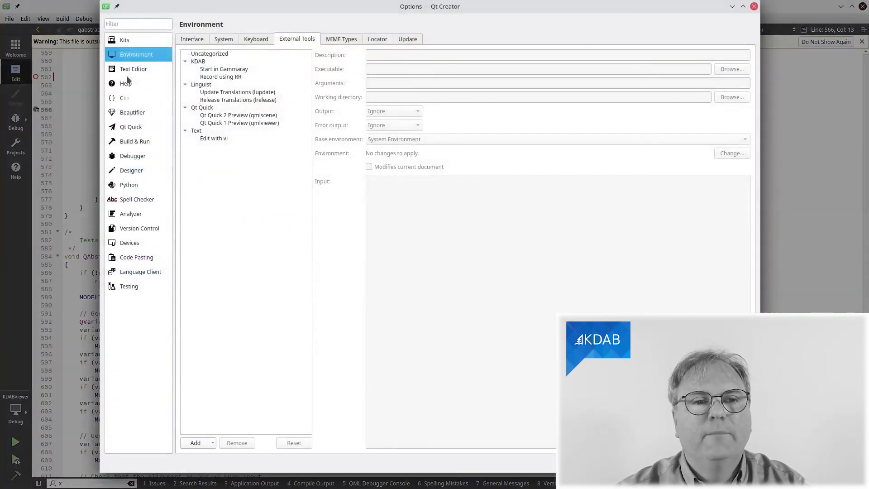
pyautogui.click(221, 77)
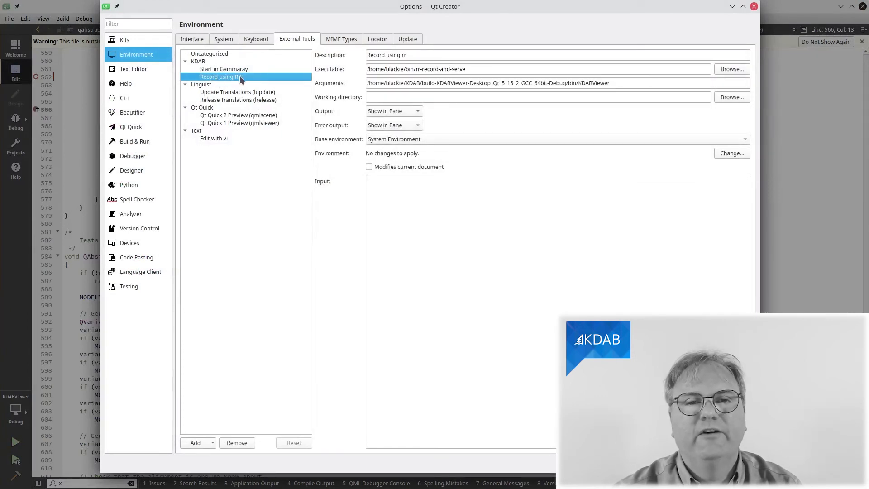
pyautogui.moveTo(218, 146)
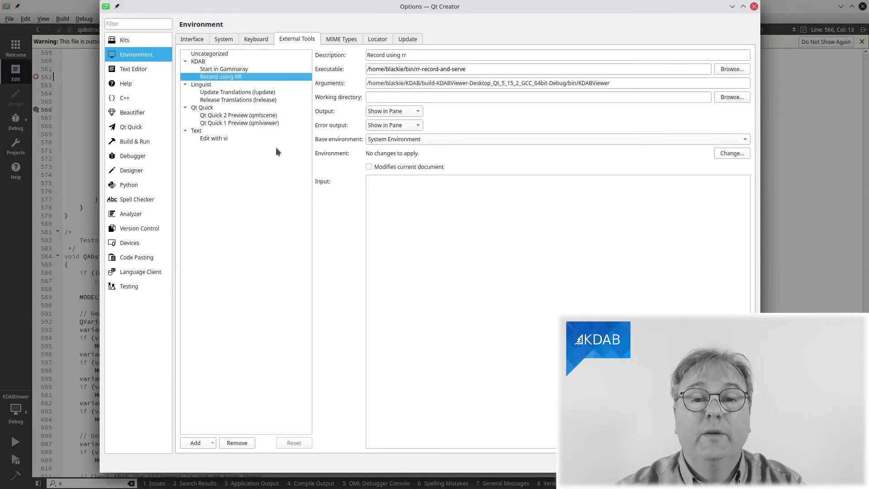
pyautogui.moveTo(311, 126)
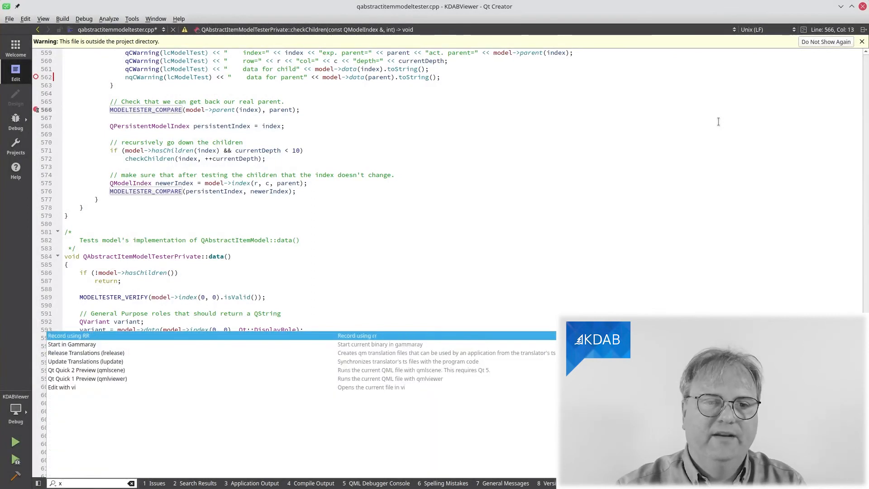
pyautogui.moveTo(126, 346)
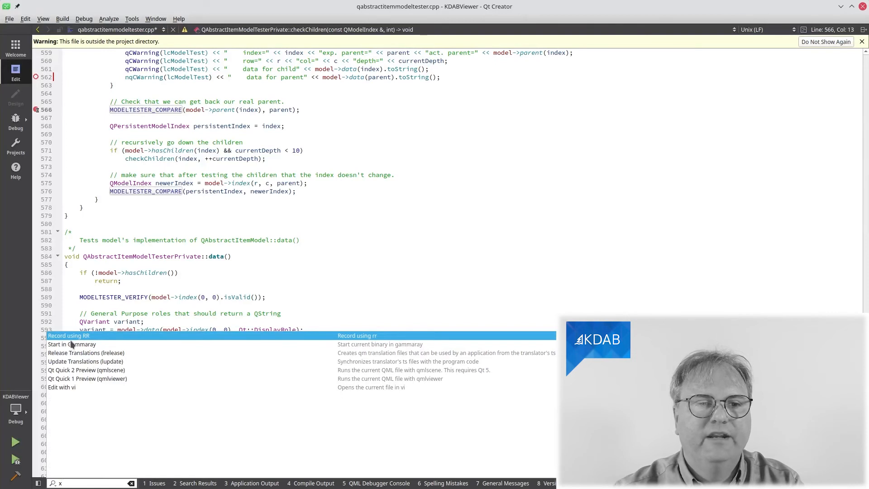
pyautogui.moveTo(71, 344)
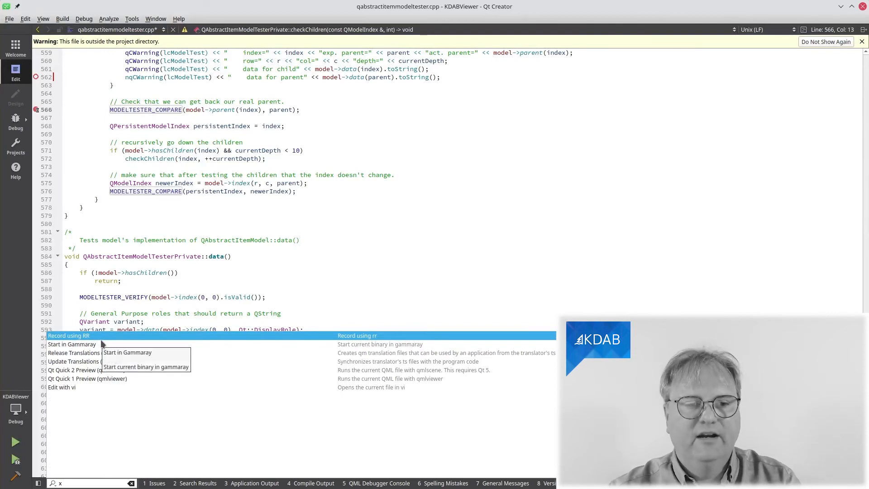
# - Launch Record using RR from the locator so KDABViewer runs under rr
pyautogui.write('rr')
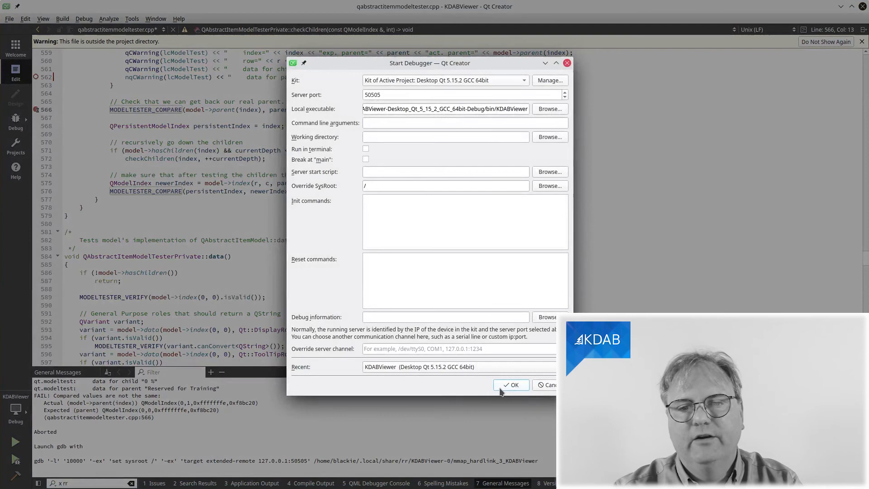
# - Confirm the Start Debugger dialog to attach to the rr server on port 50505
pyautogui.click(510, 384)
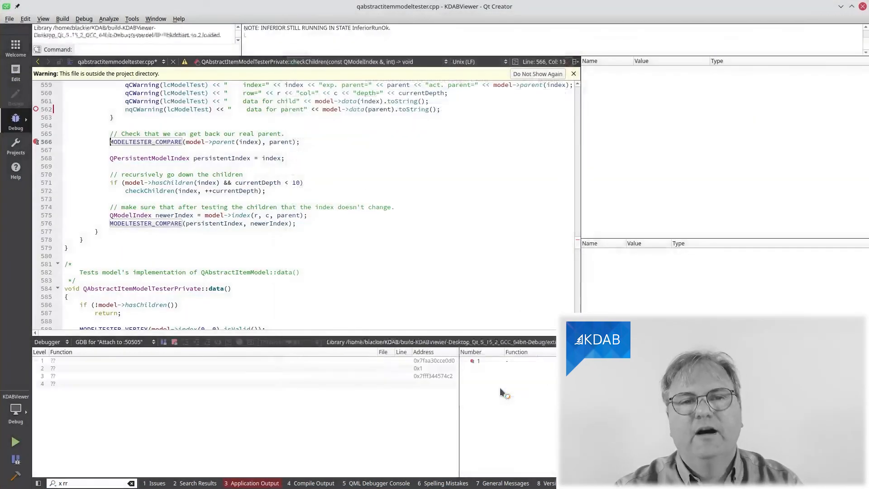